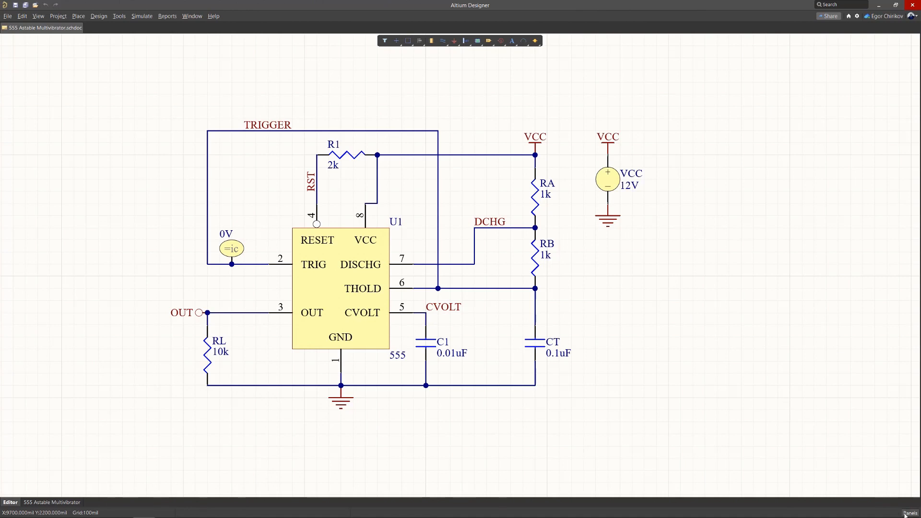
Show the Panels list from the bottom-right corner of the window.
{"action": "left_click", "coordinate": [912, 513]}
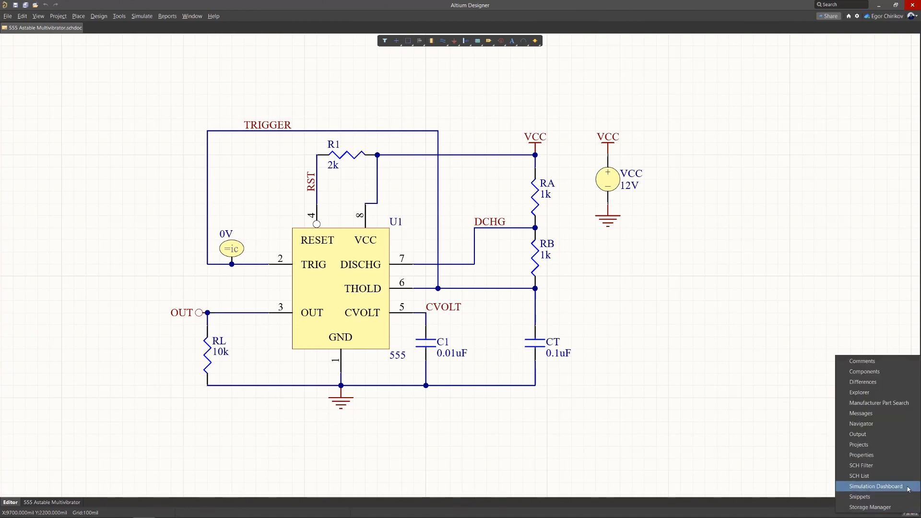
Start verification in the Simulation Dashboard, revealing RB lacks a simulation model.
{"action": "left_click", "coordinate": [876, 486]}
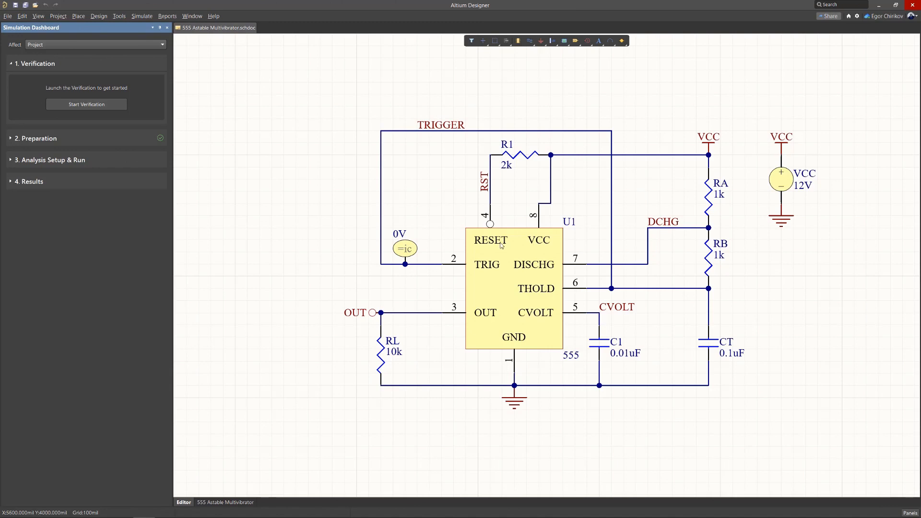
{"action": "mouse_move", "coordinate": [211, 122]}
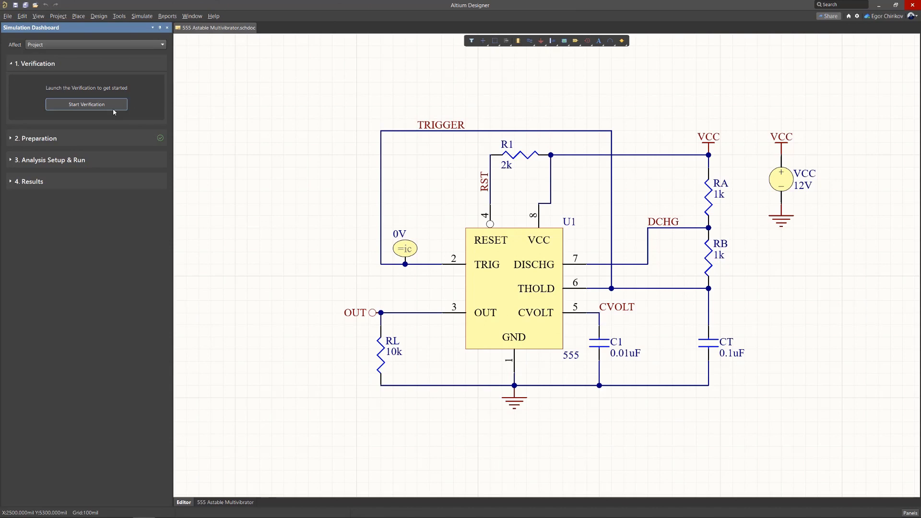
{"action": "left_click", "coordinate": [85, 104]}
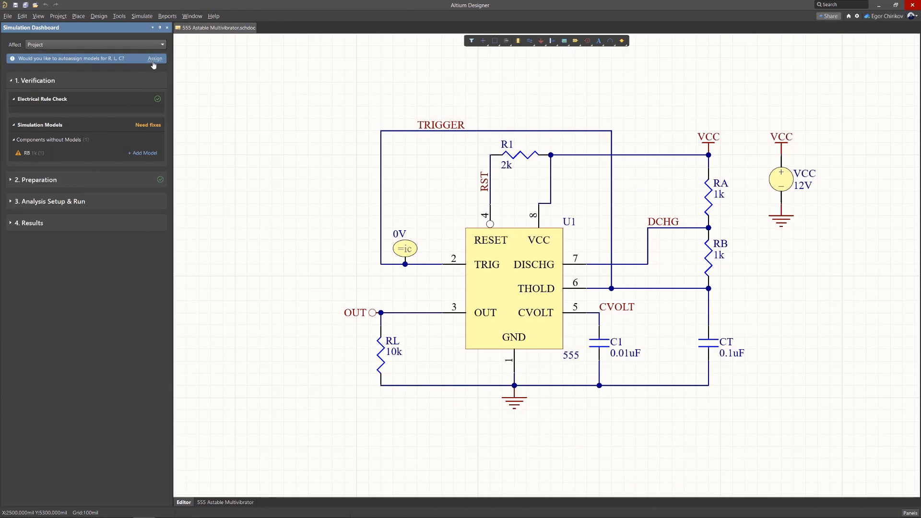
Auto-assign resistor models and update verification so the circuit passes.
{"action": "left_click", "coordinate": [155, 59]}
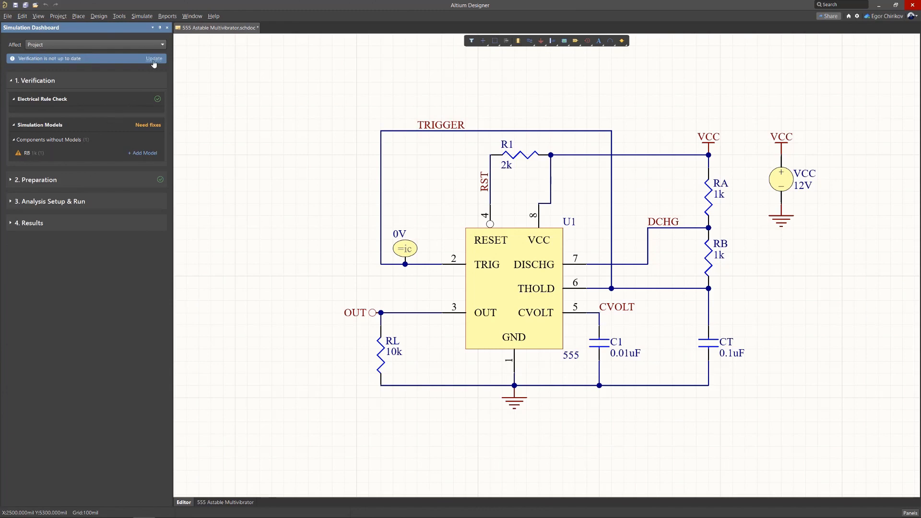
{"action": "left_click", "coordinate": [154, 58]}
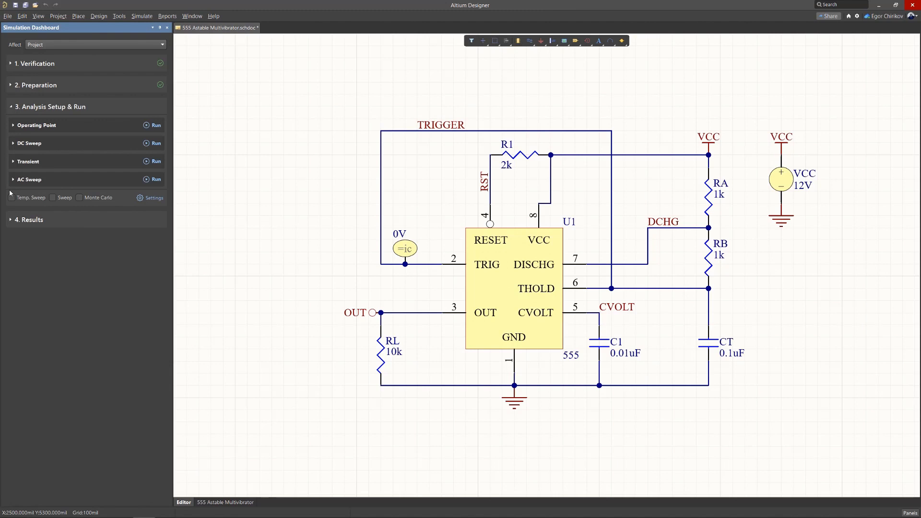
Run the 0–1 ms transient analysis and the operating point analysis.
{"action": "left_click", "coordinate": [28, 161]}
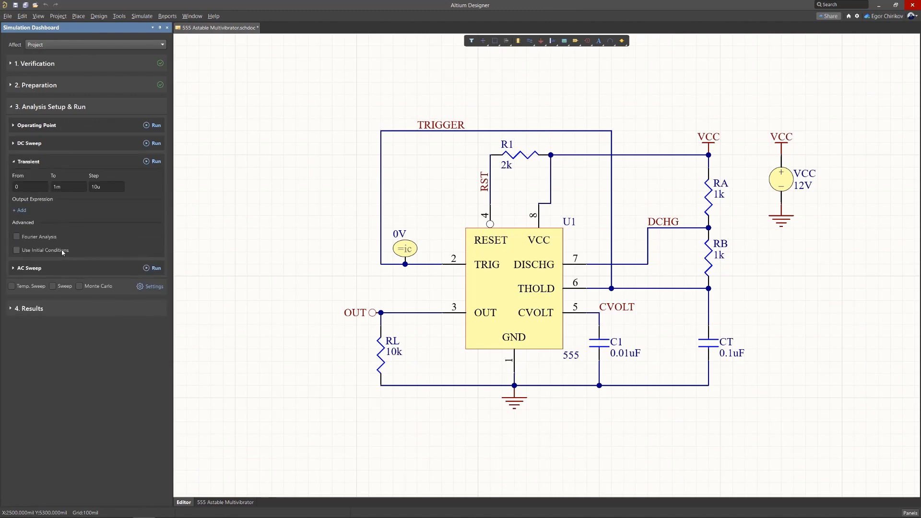
{"action": "left_click", "coordinate": [155, 161]}
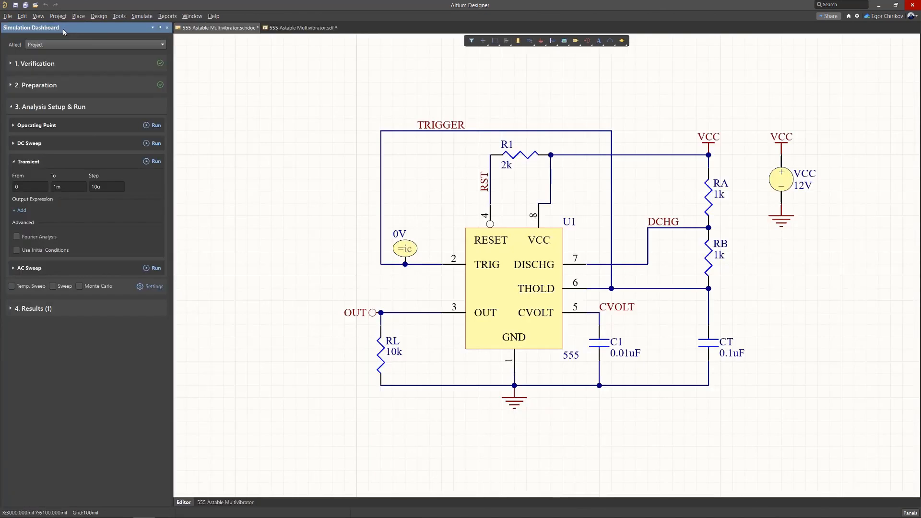
{"action": "left_click", "coordinate": [37, 125]}
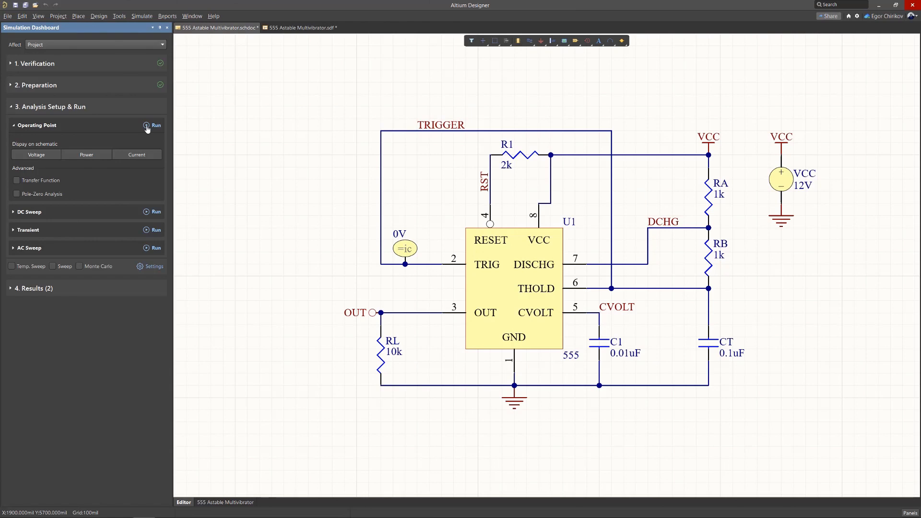
{"action": "mouse_move", "coordinate": [96, 159]}
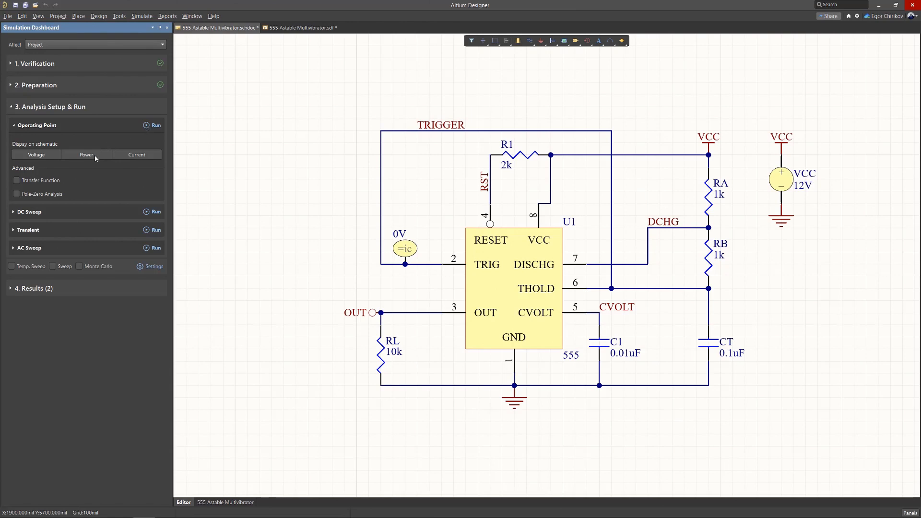
Display operating-point voltages on the schematic (12.00 V supply, 11.96 V output, 8.005 V trigger).
{"action": "left_click", "coordinate": [35, 155]}
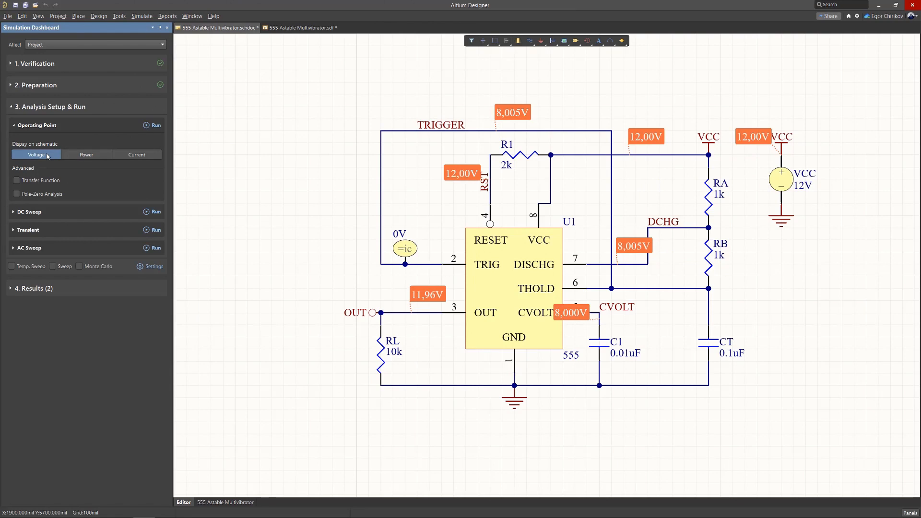
{"action": "mouse_move", "coordinate": [19, 260]}
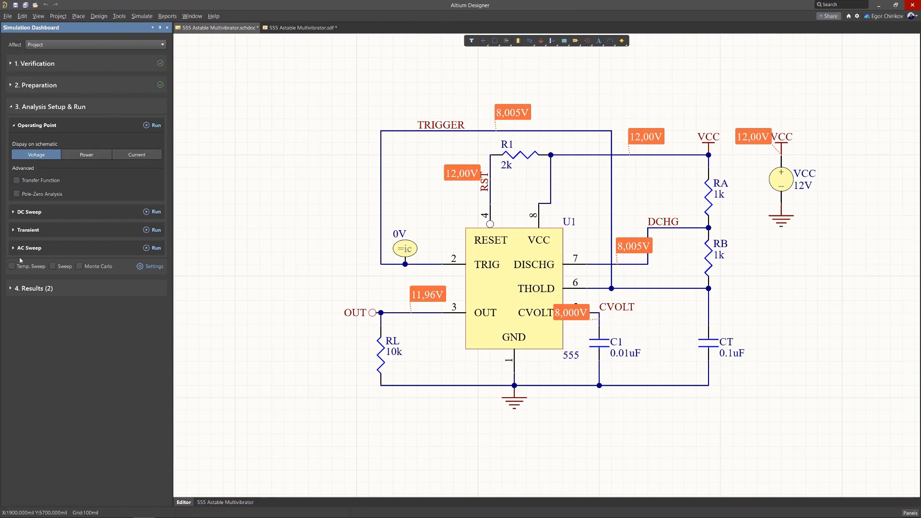
Expand 4. Results and show the Transient Analysis result's options menu.
{"action": "left_click", "coordinate": [51, 106]}
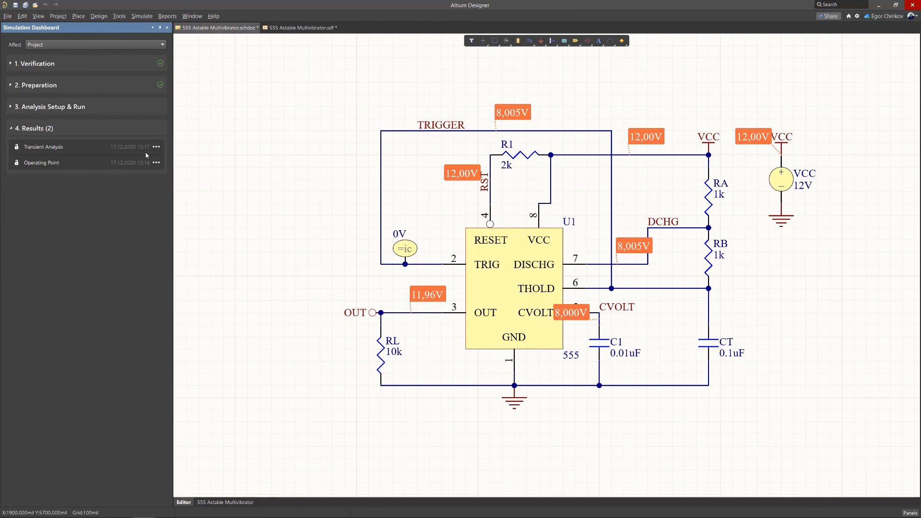
{"action": "left_click", "coordinate": [157, 147]}
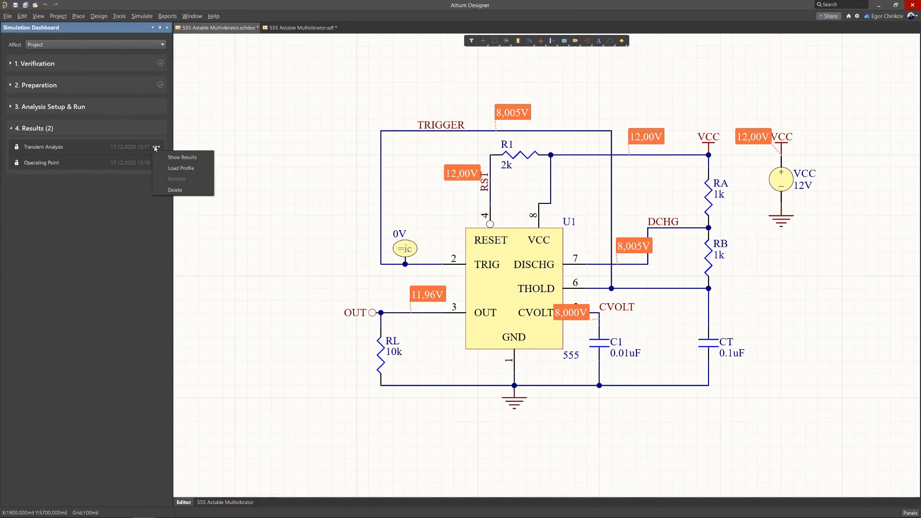
{"action": "mouse_move", "coordinate": [182, 168]}
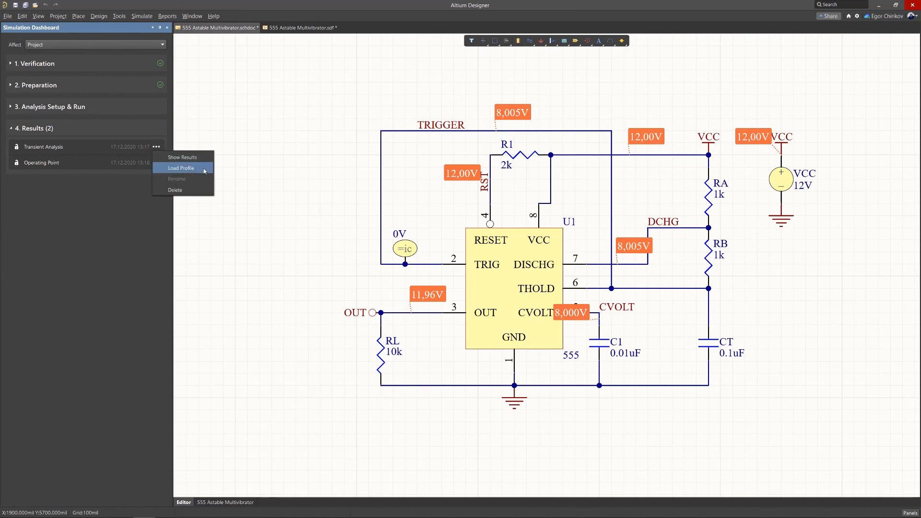